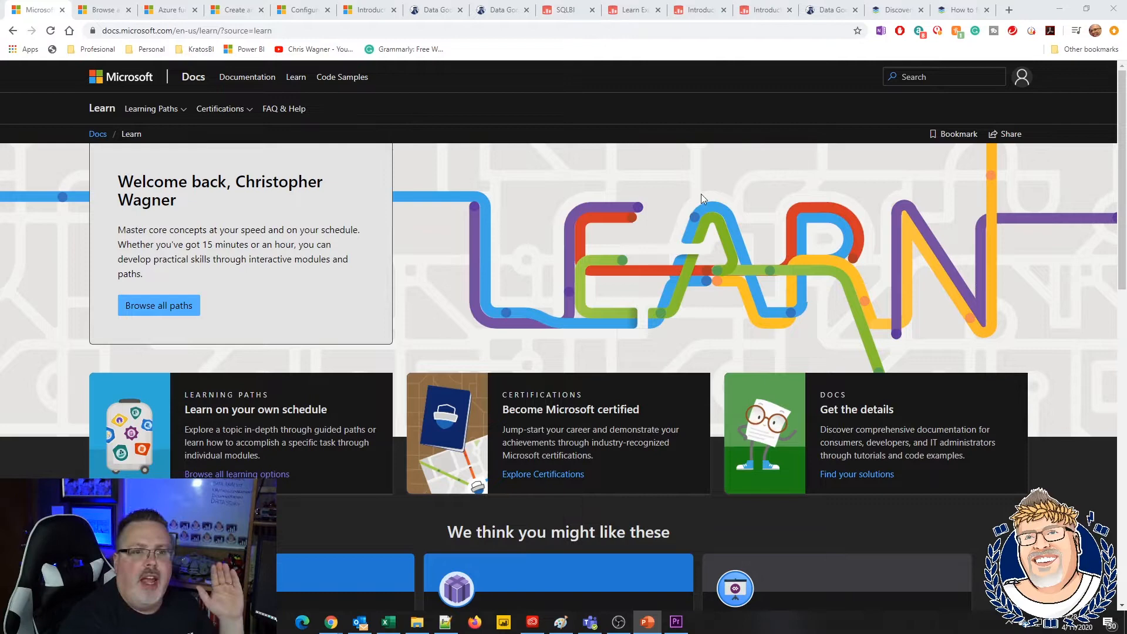
mouse_move(158, 305)
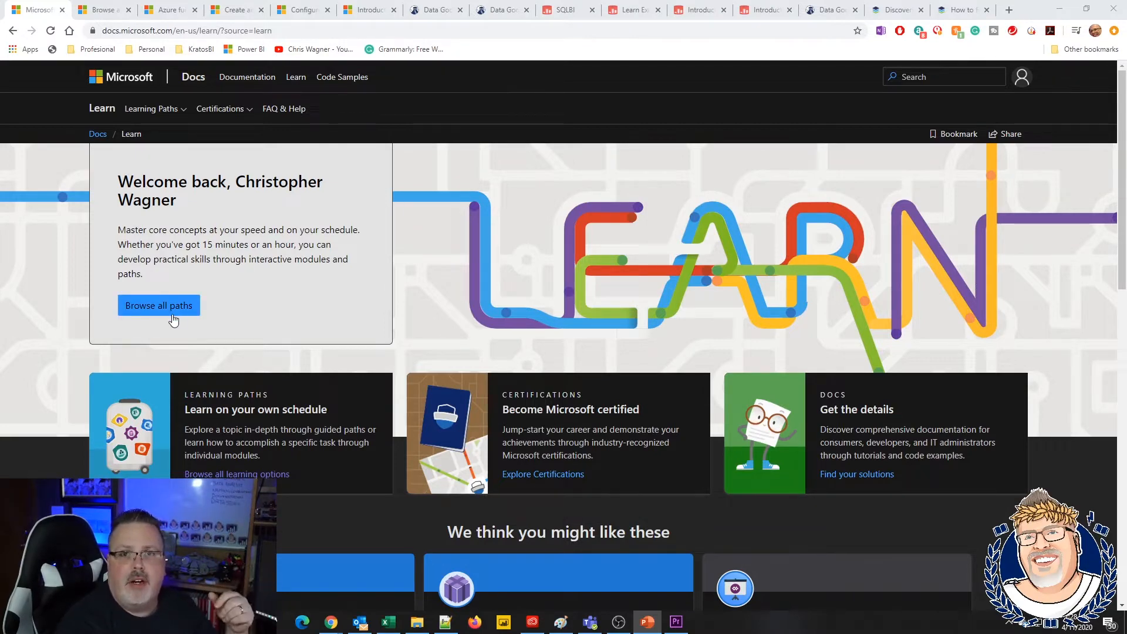
Request the full catalogue of learning paths from the Learn welcome banner
left_click(158, 306)
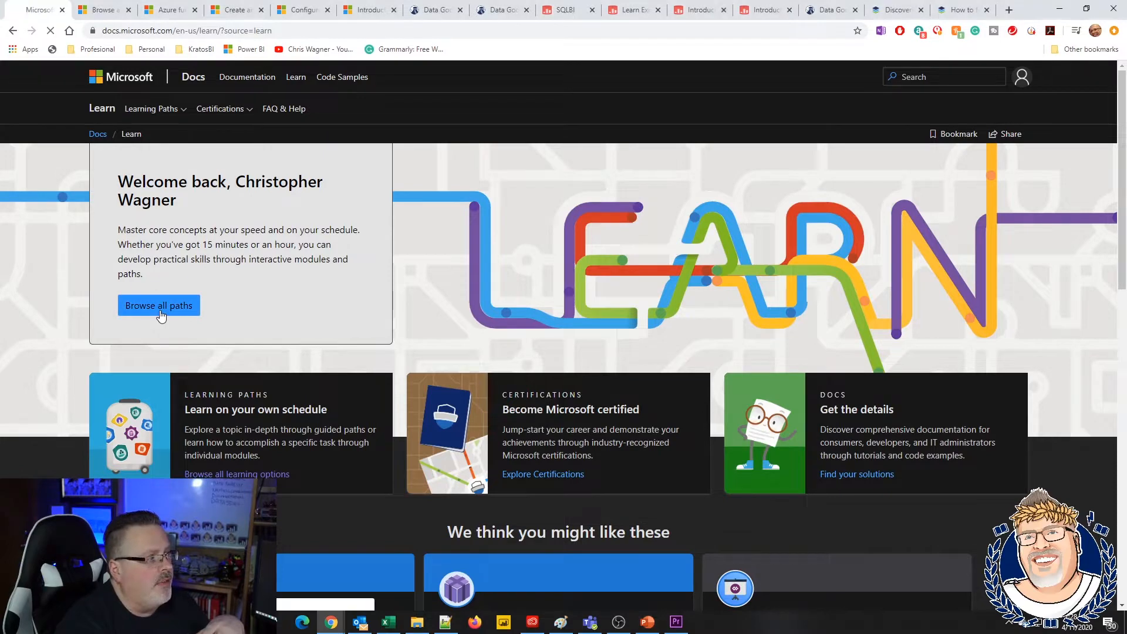
Load the Browse all catalogue listing 1,204 learning paths and modules
left_click(159, 305)
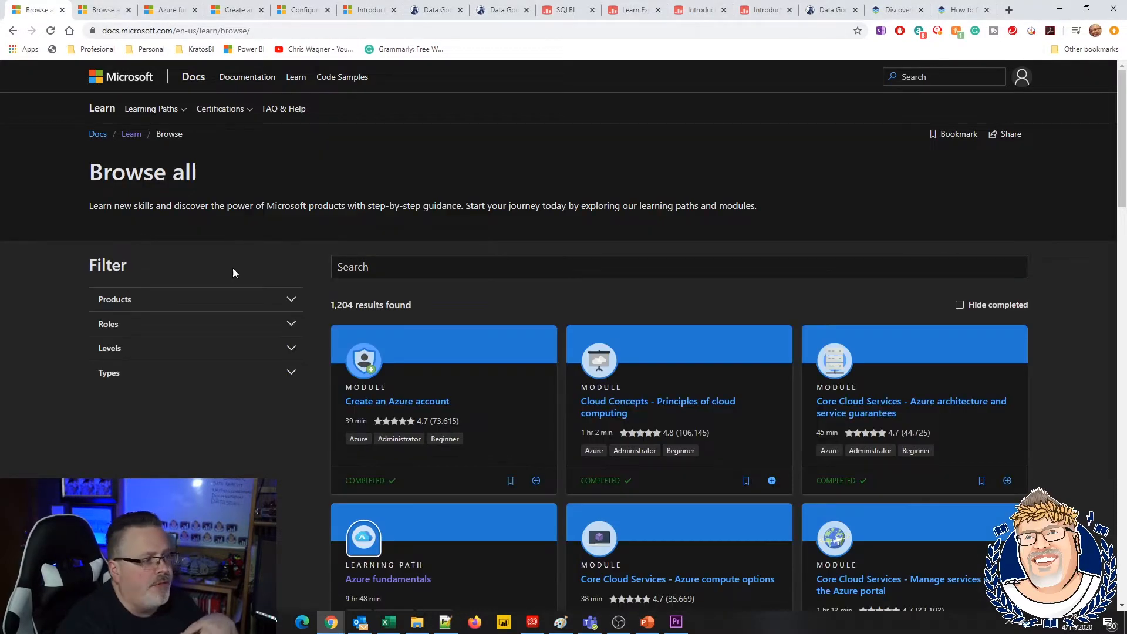
mouse_move(183, 403)
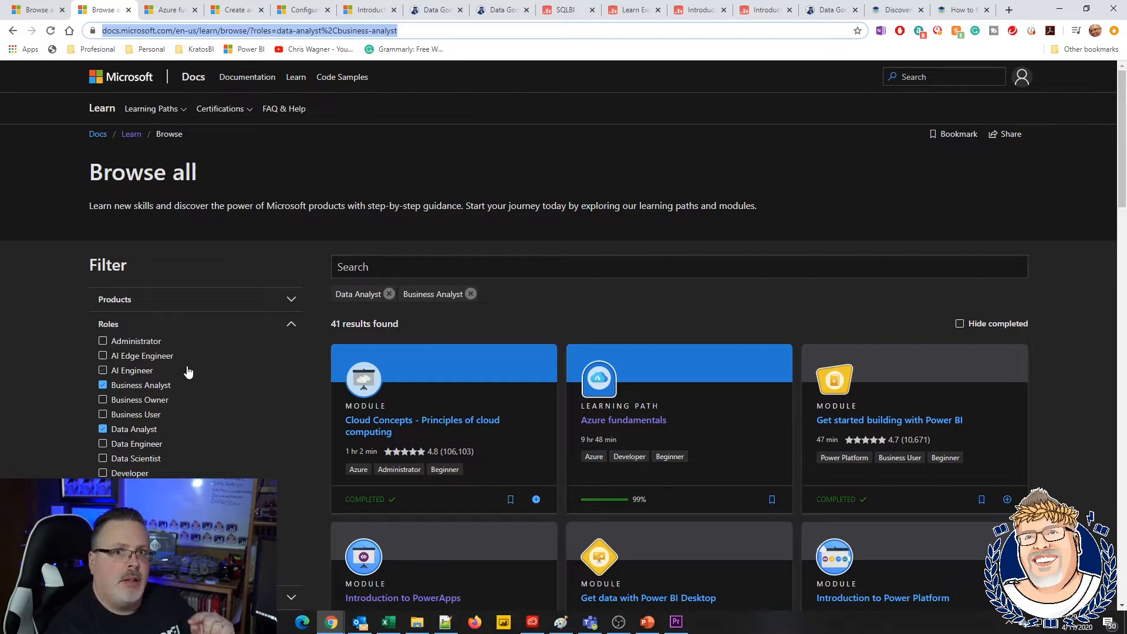
mouse_move(155, 444)
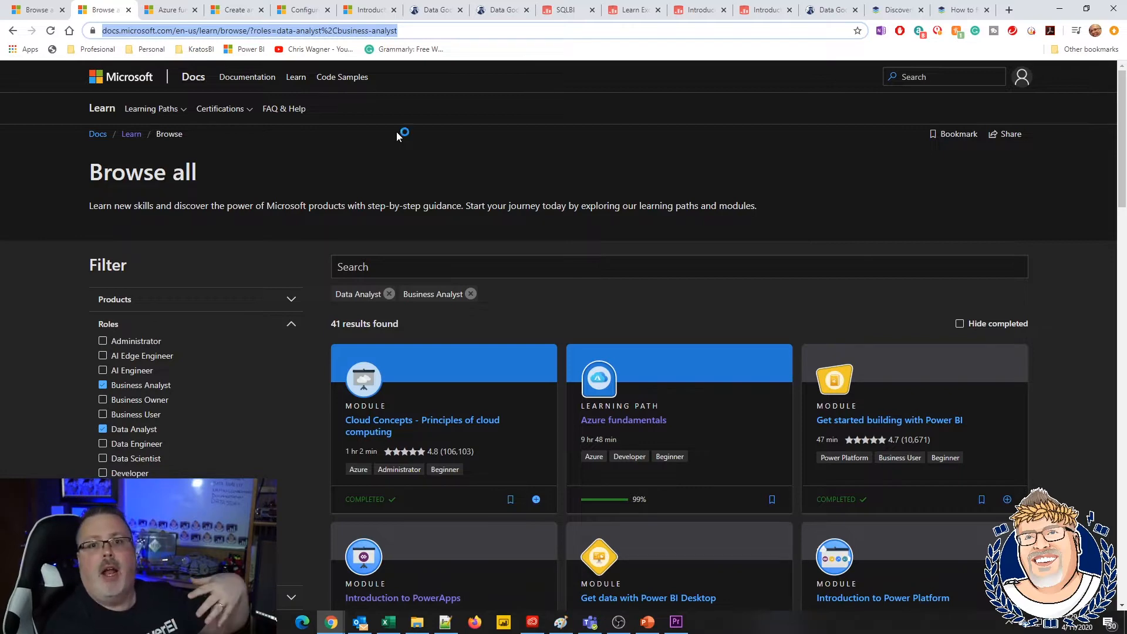
mouse_move(192, 56)
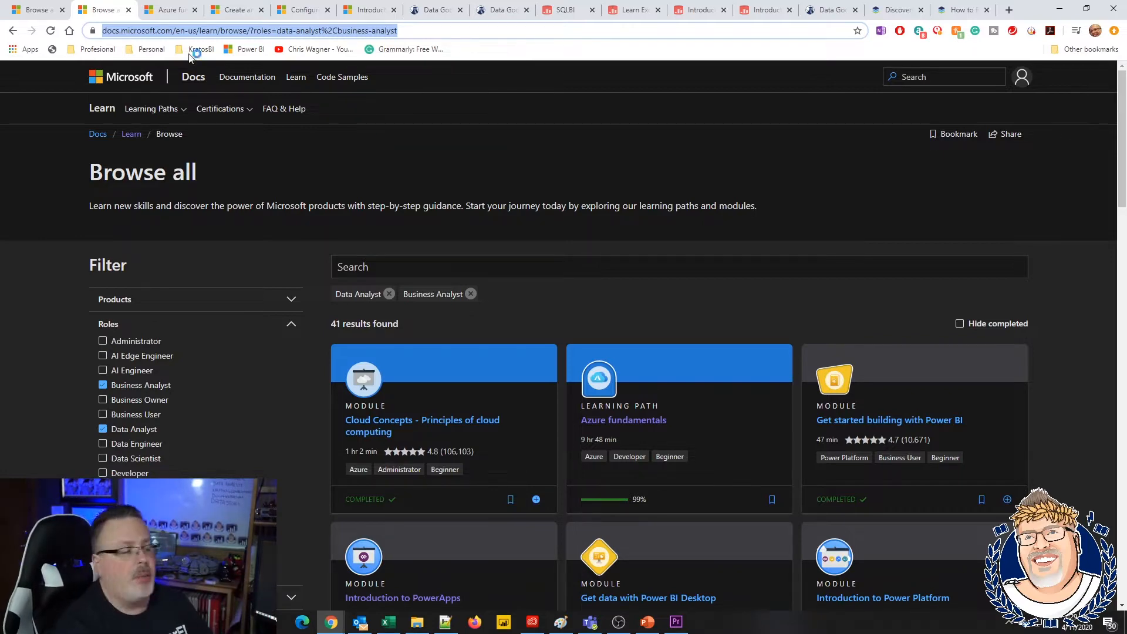
Show the Azure fundamentals path: 9 hr 48 min across 12 modules
left_click(622, 421)
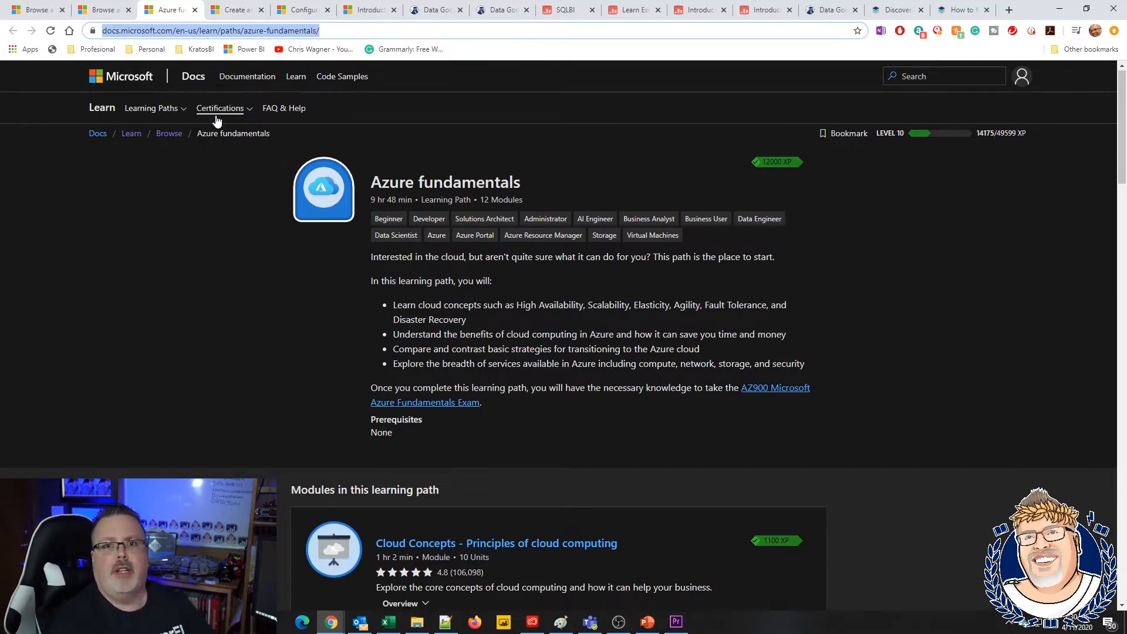
mouse_move(230, 28)
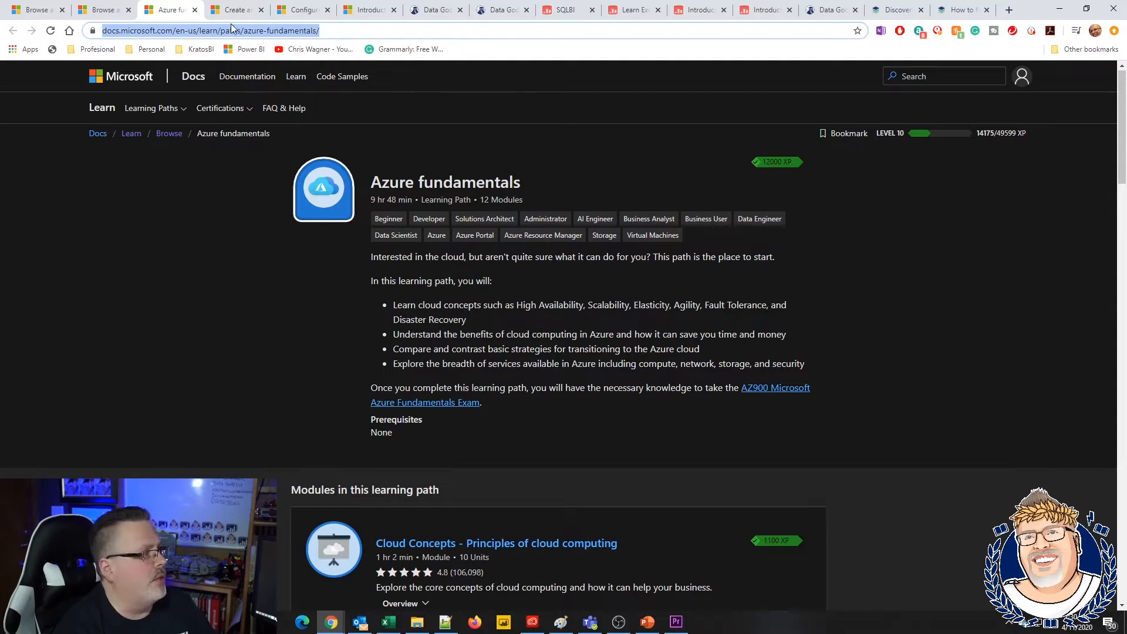
Show the Create and use analytics reports with Power BI path: 6 hr 22 min, 6 modules
left_click(232, 9)
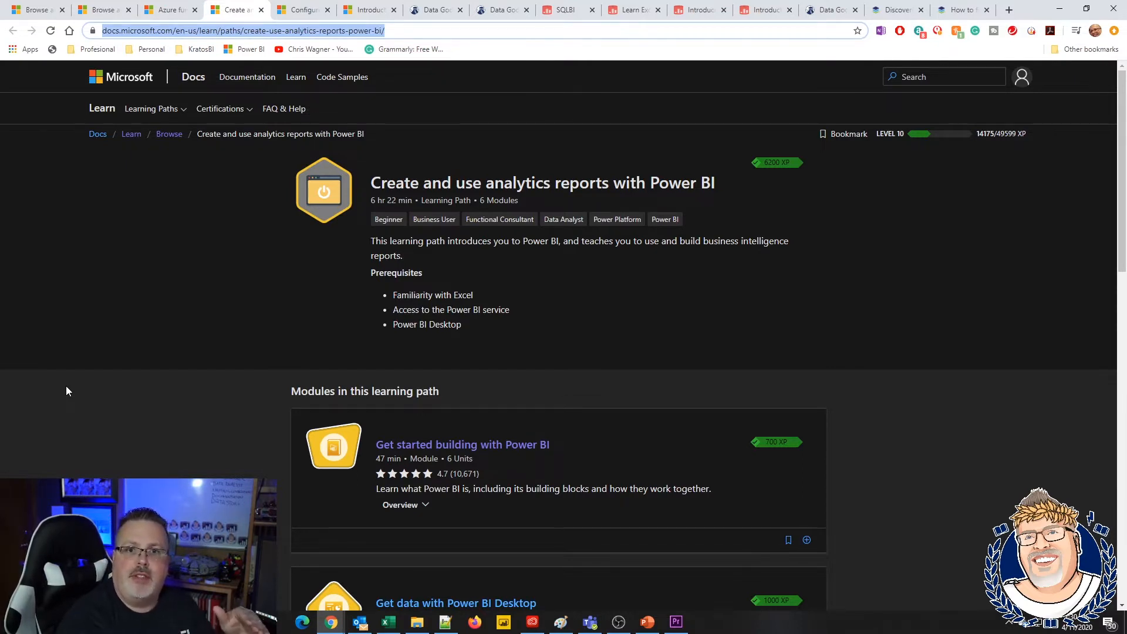
mouse_move(105, 392)
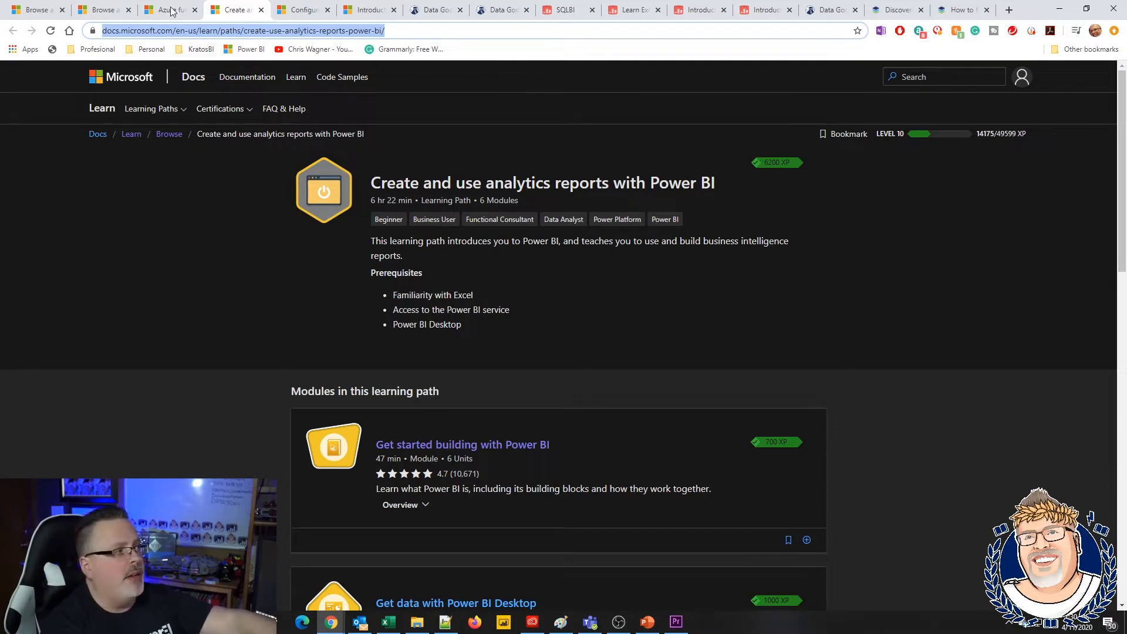
Revisit the Azure fundamentals and Power BI reports paths, then show the Business Central module (1 hr 1 min, 8 units)
left_click(171, 10)
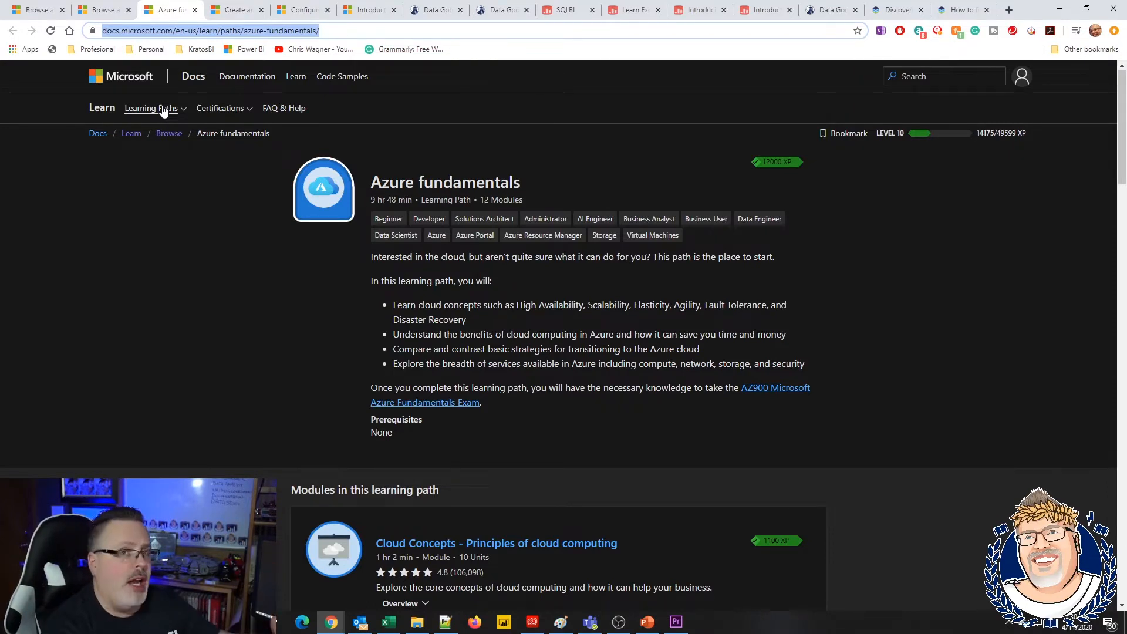
mouse_move(142, 79)
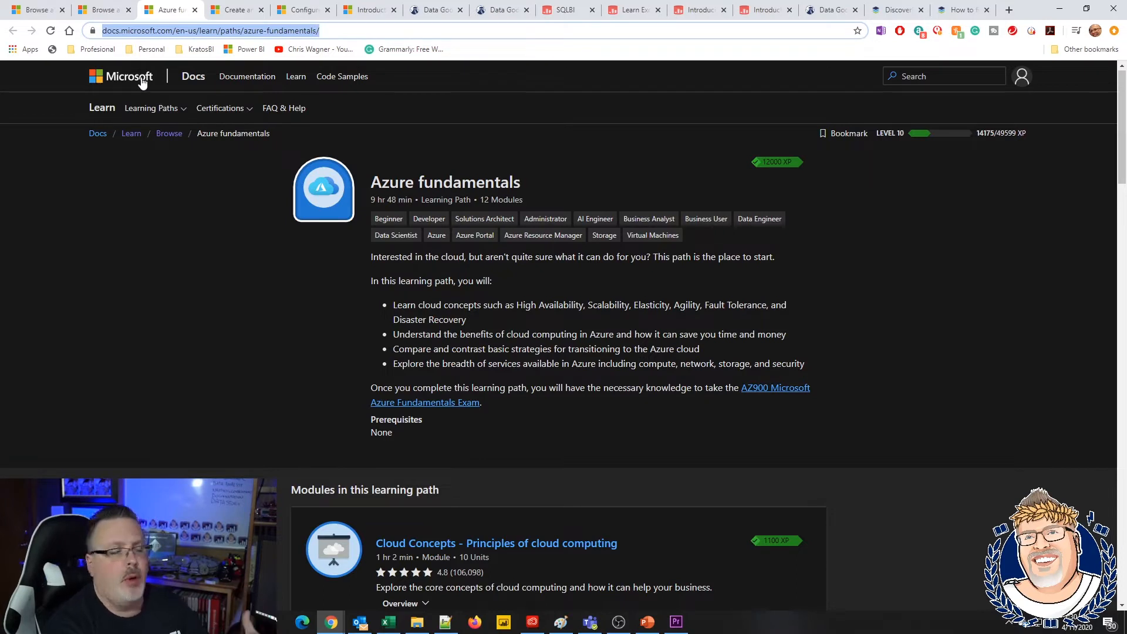
left_click(234, 9)
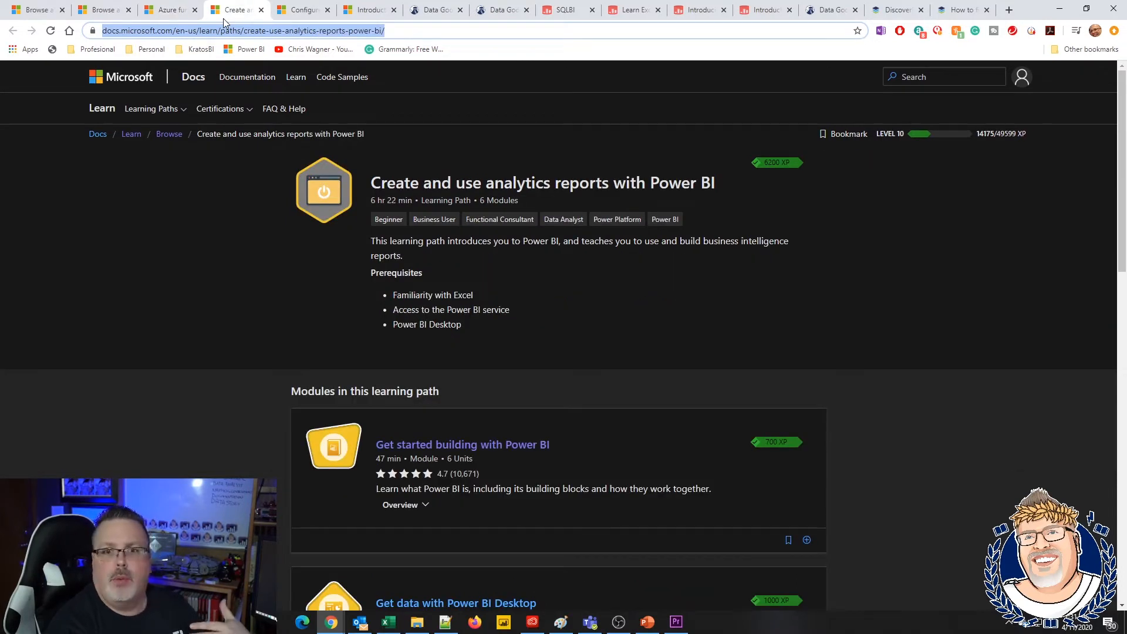
mouse_move(240, 39)
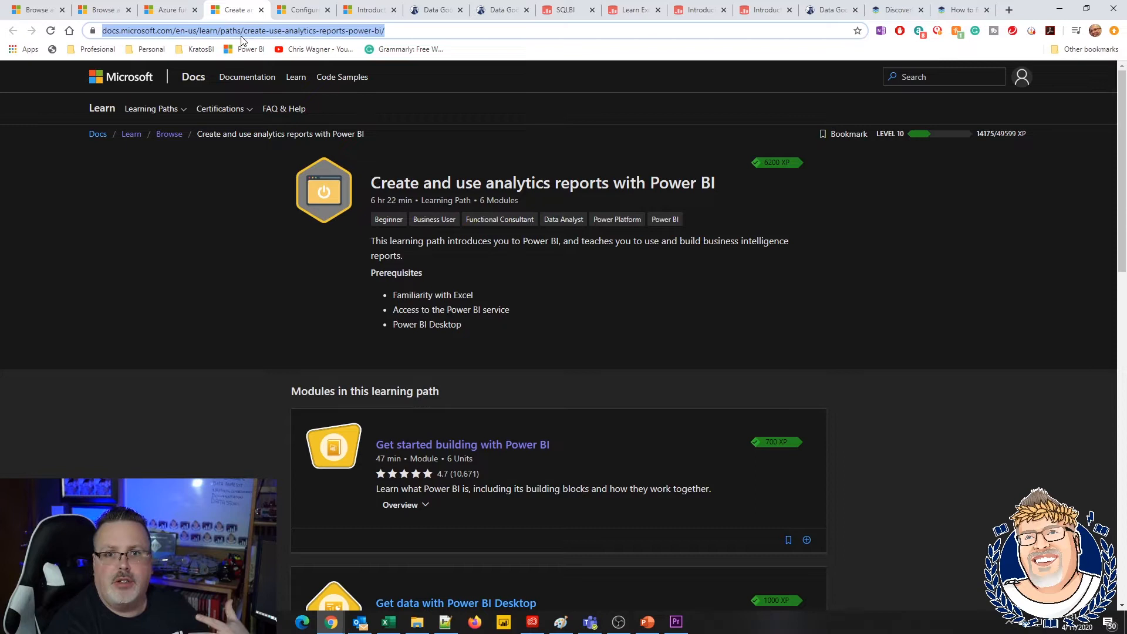
mouse_move(246, 77)
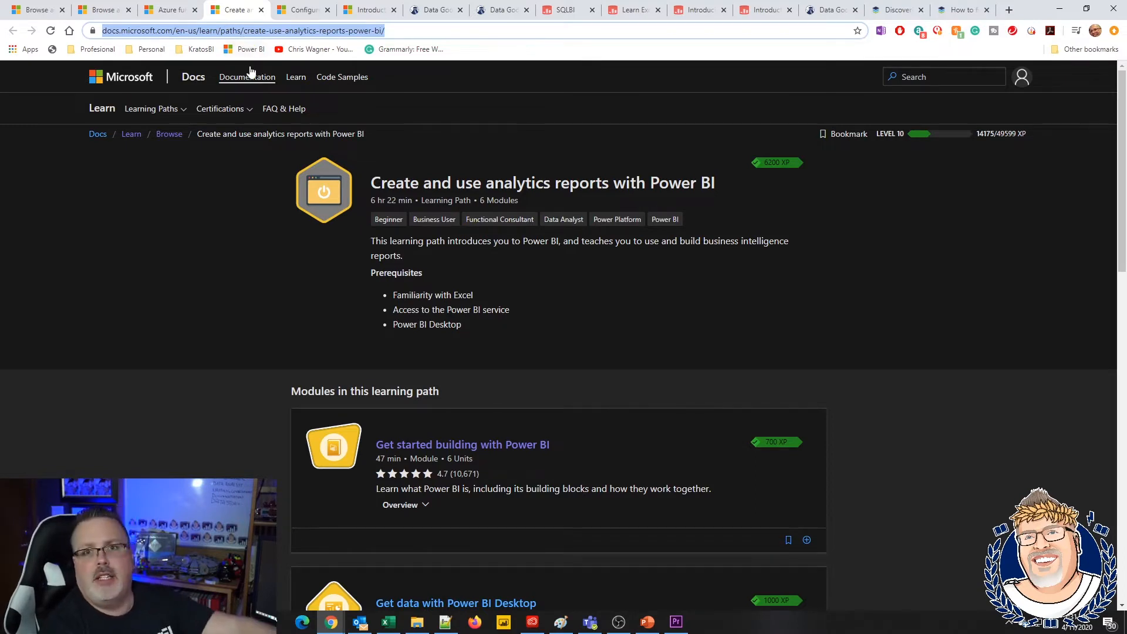
mouse_move(280, 69)
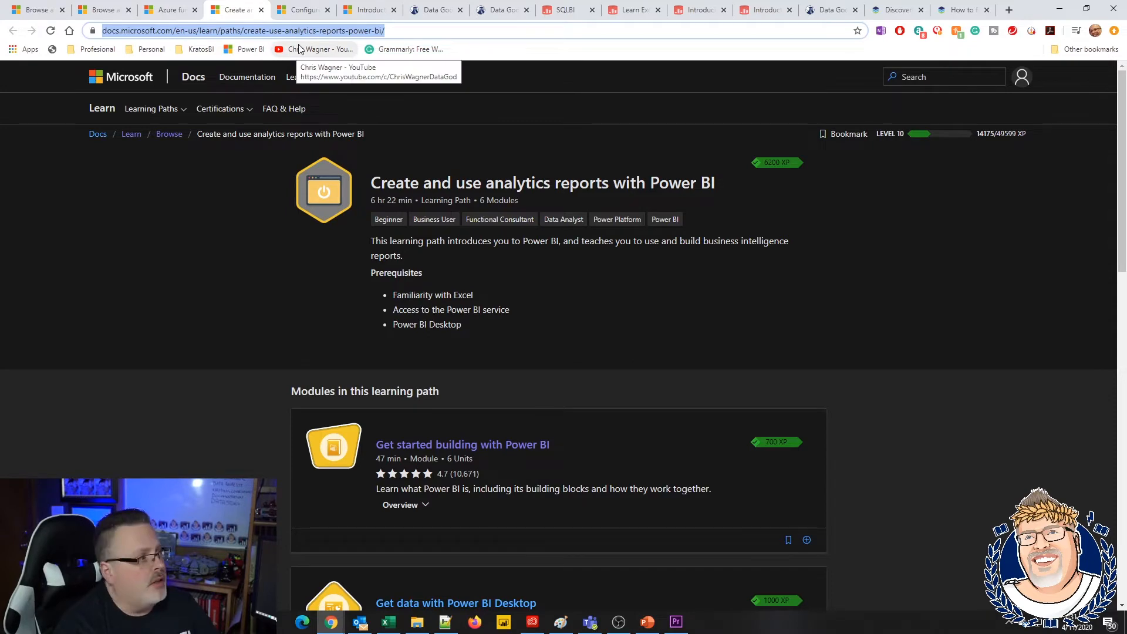
left_click(298, 10)
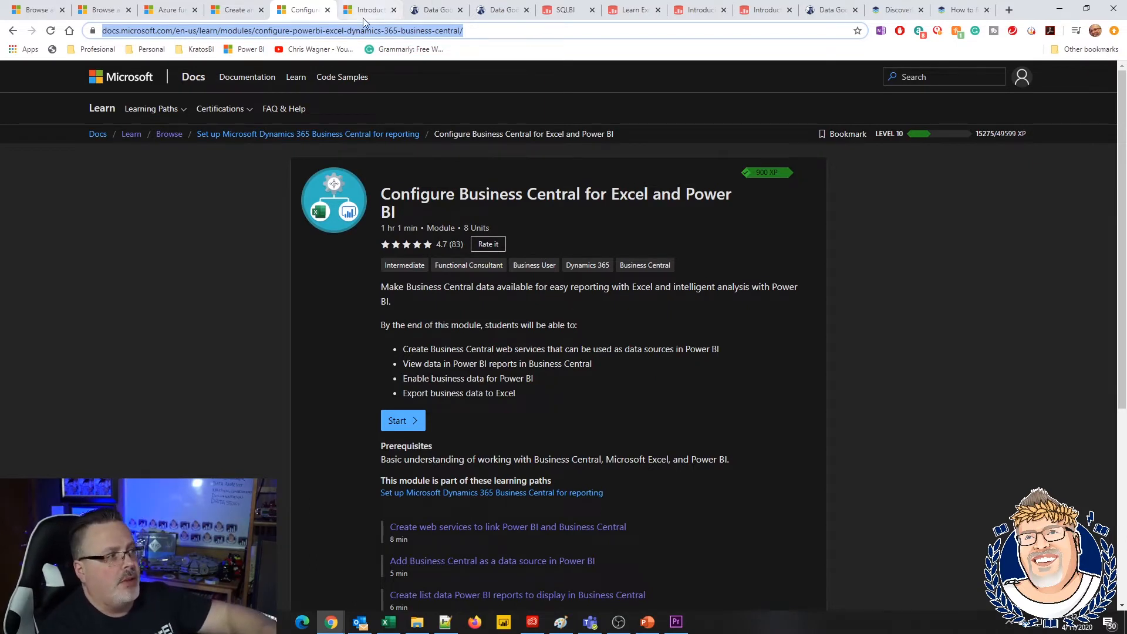
Show the Introduction to PowerApps module: 18 min across 6 units
left_click(368, 9)
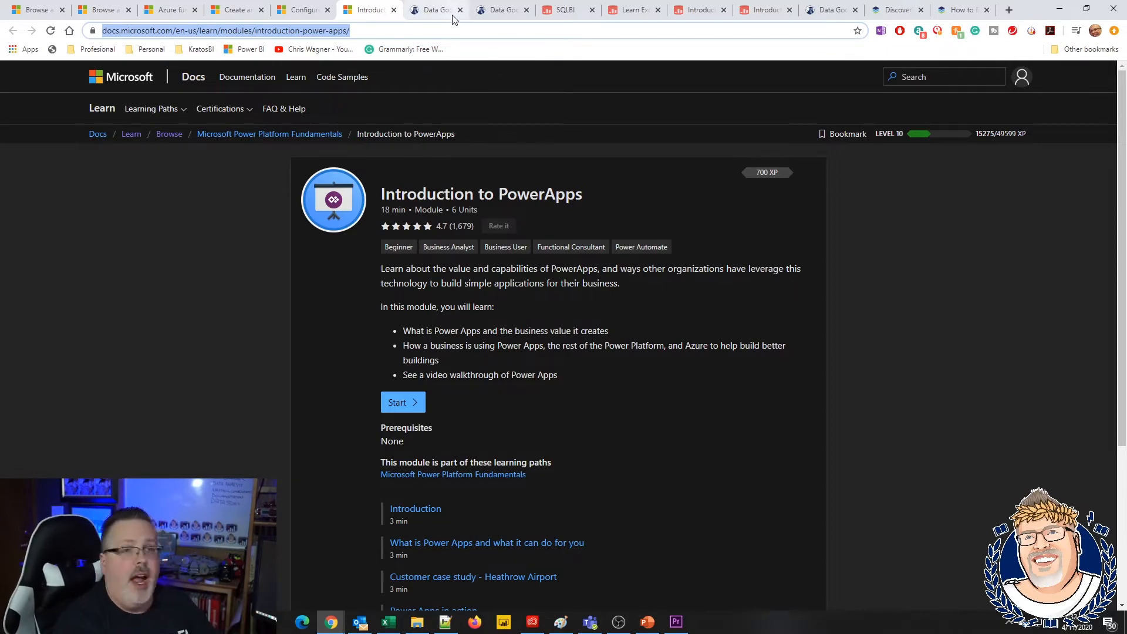
View Marco Russo's Data God of Magic profile, then the SQLBI home page with its DAX content
left_click(431, 9)
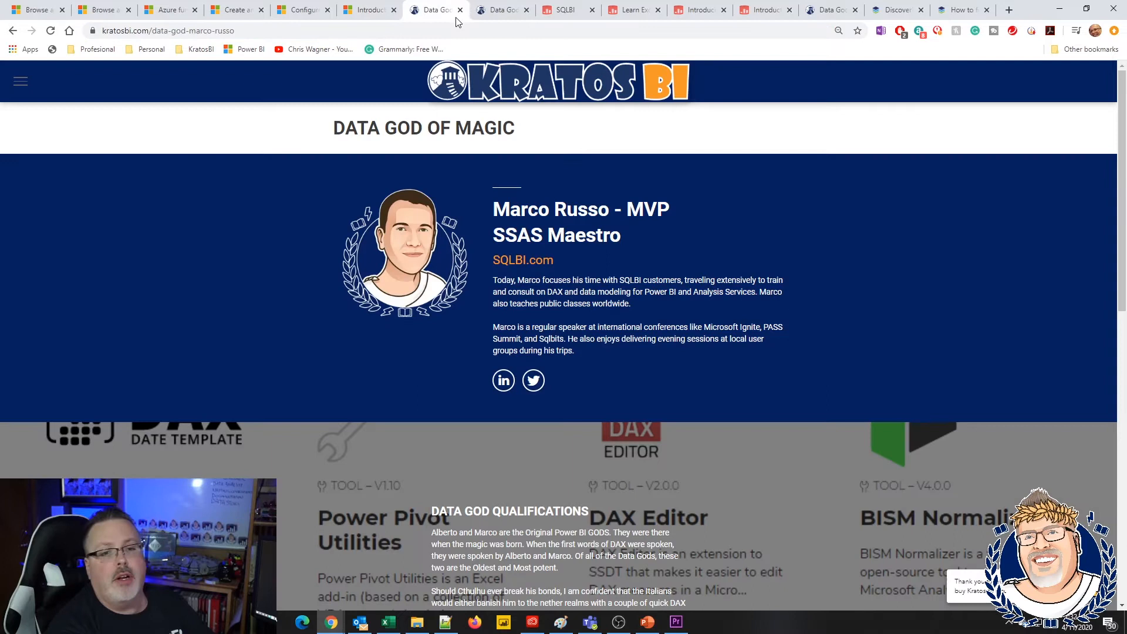
mouse_move(501, 9)
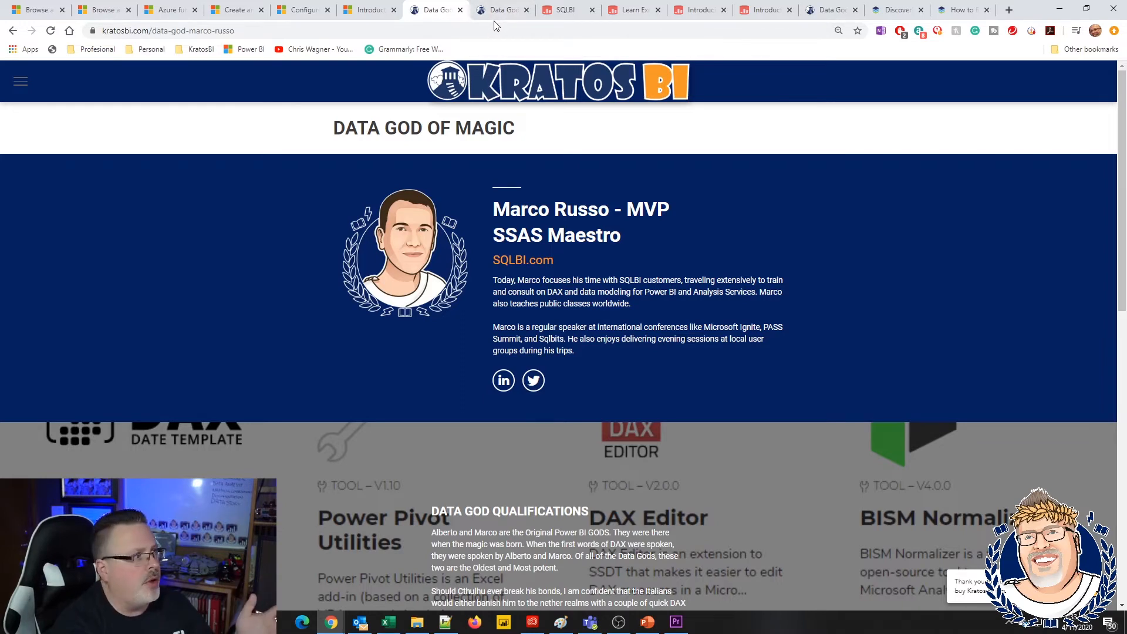
left_click(495, 10)
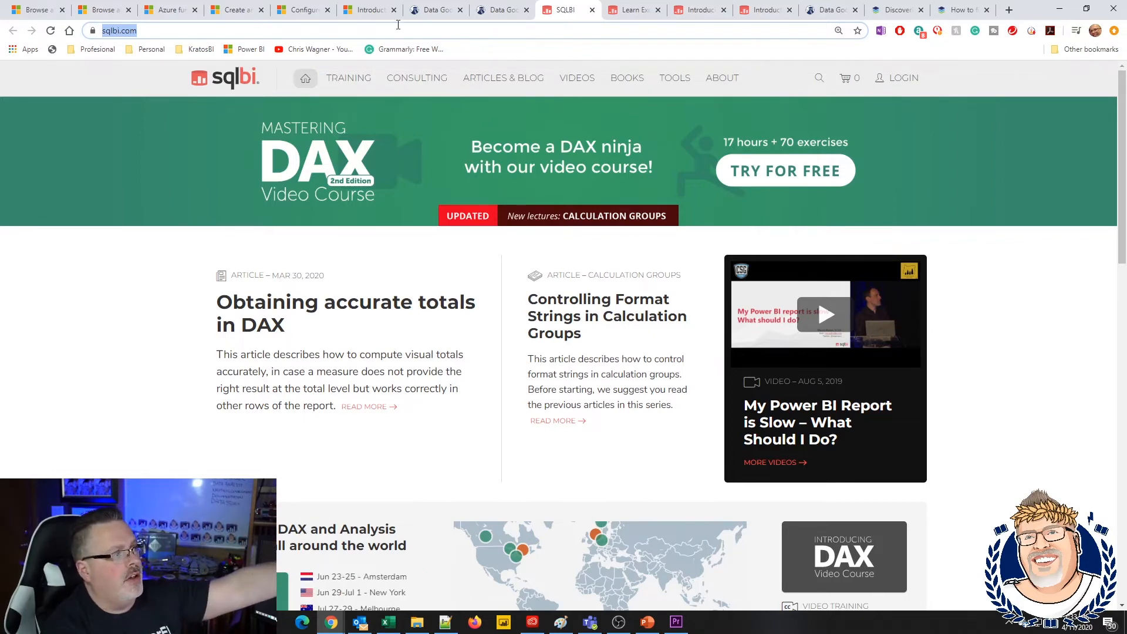
Look over SQLBI's training overview and the free Introducing DAX course curriculum with 940 ratings
left_click(348, 78)
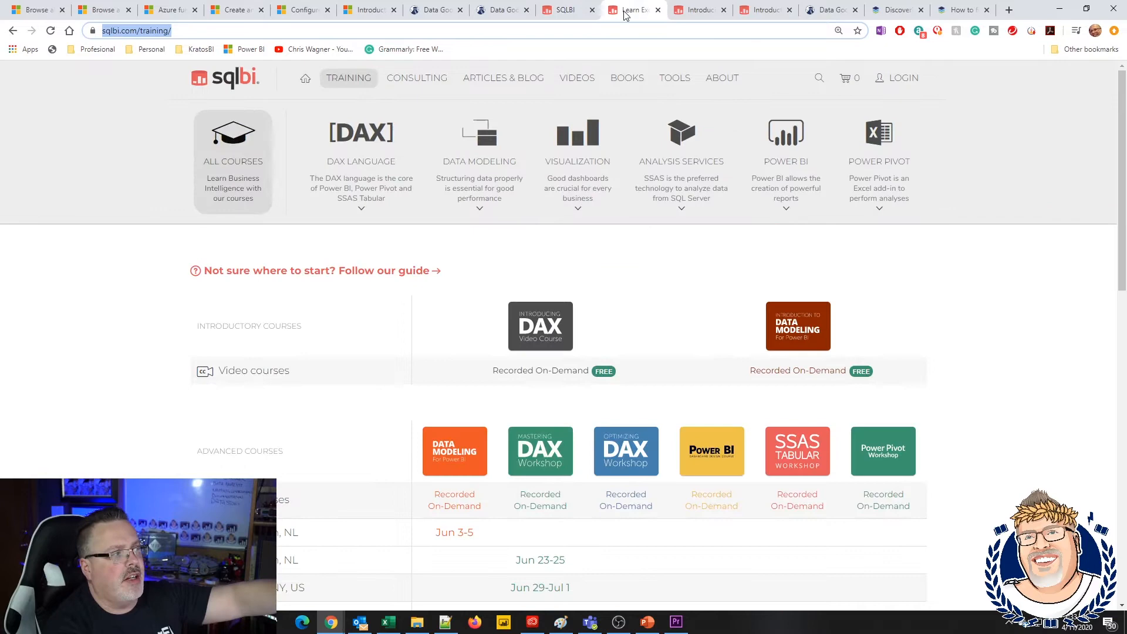
mouse_move(541, 331)
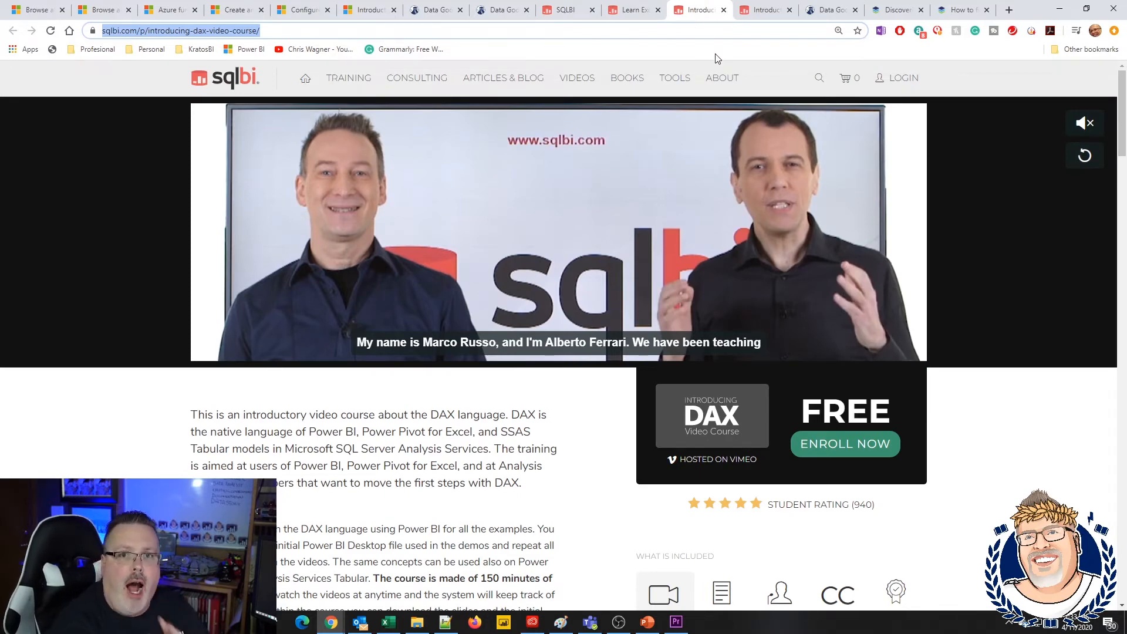
scroll("down", 3)
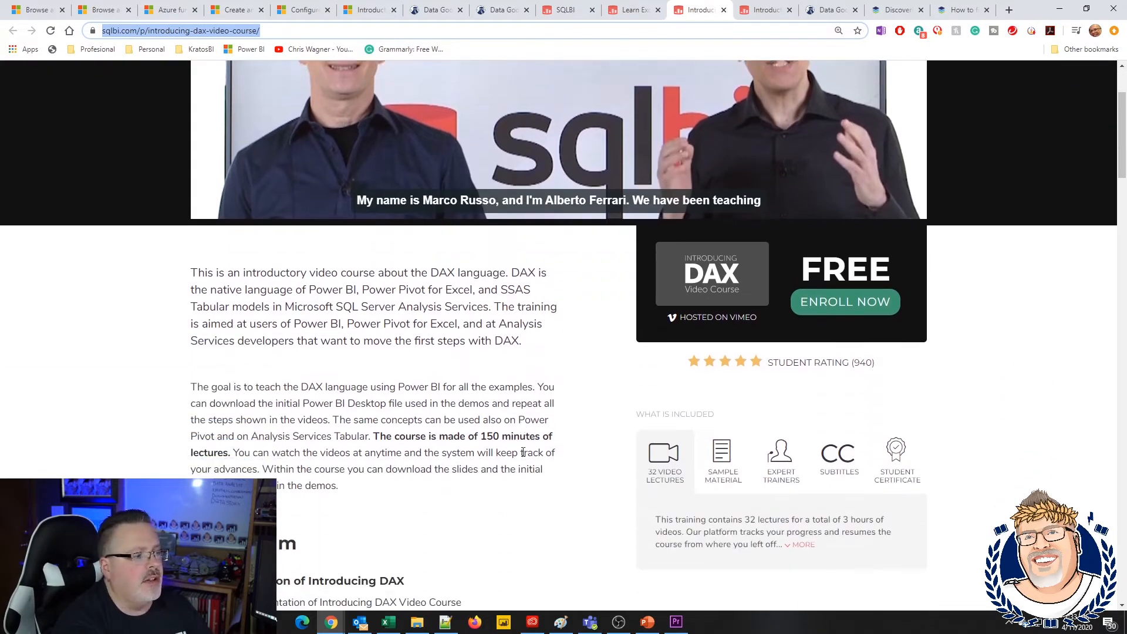
scroll("down", 3)
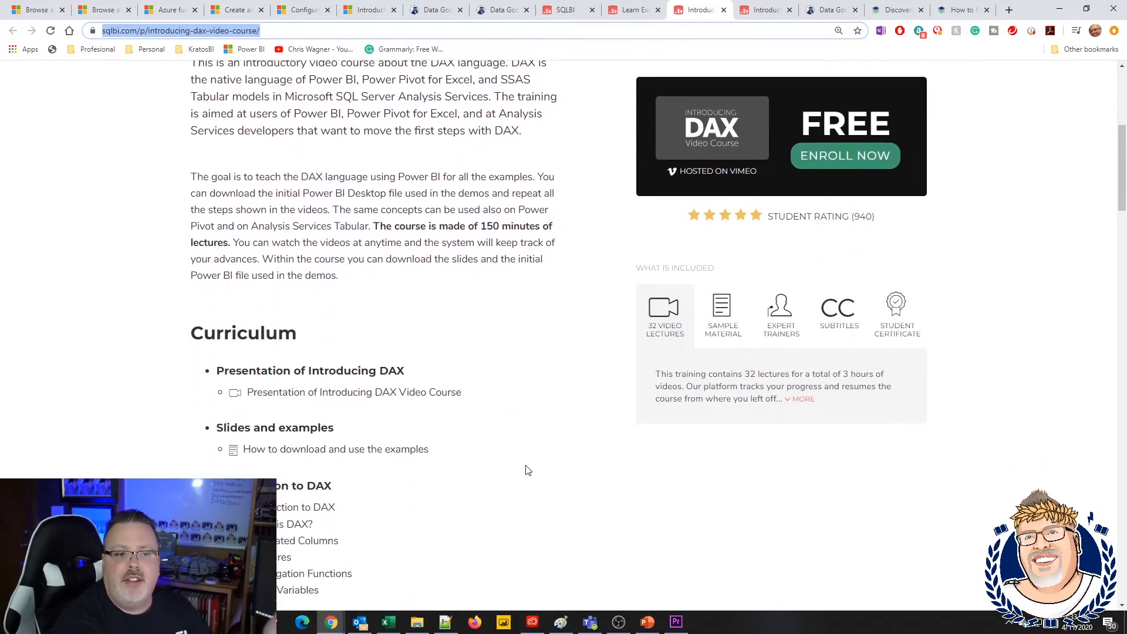
scroll("down", 3)
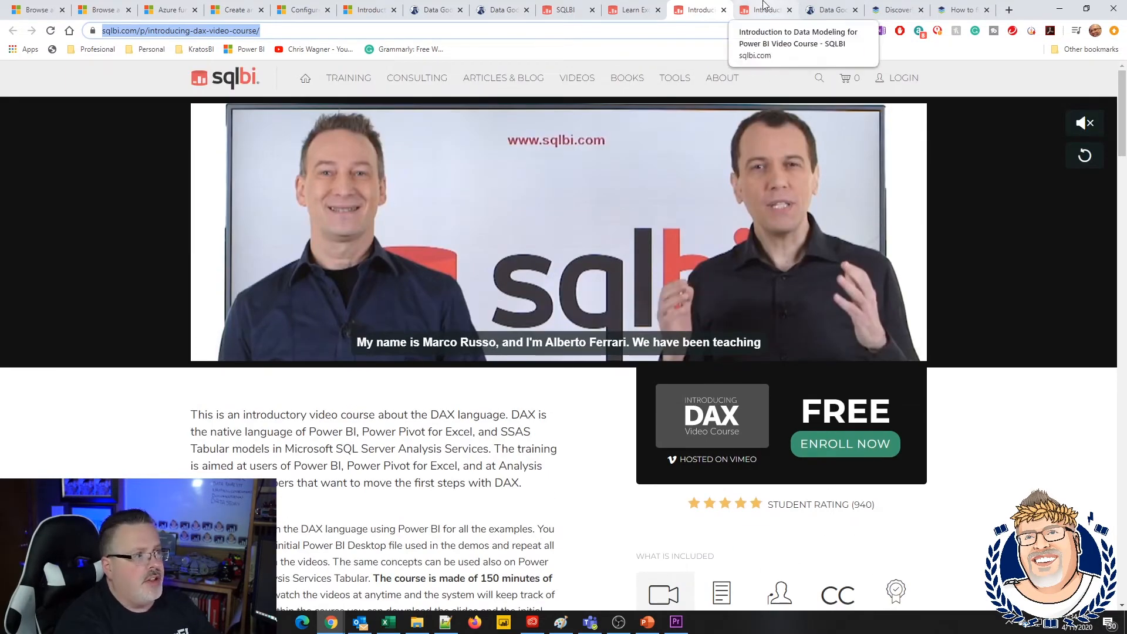
View SQLBI's free Introduction to Data Modeling course, then Christian Borovac's Data God of Poetry profile
left_click(765, 10)
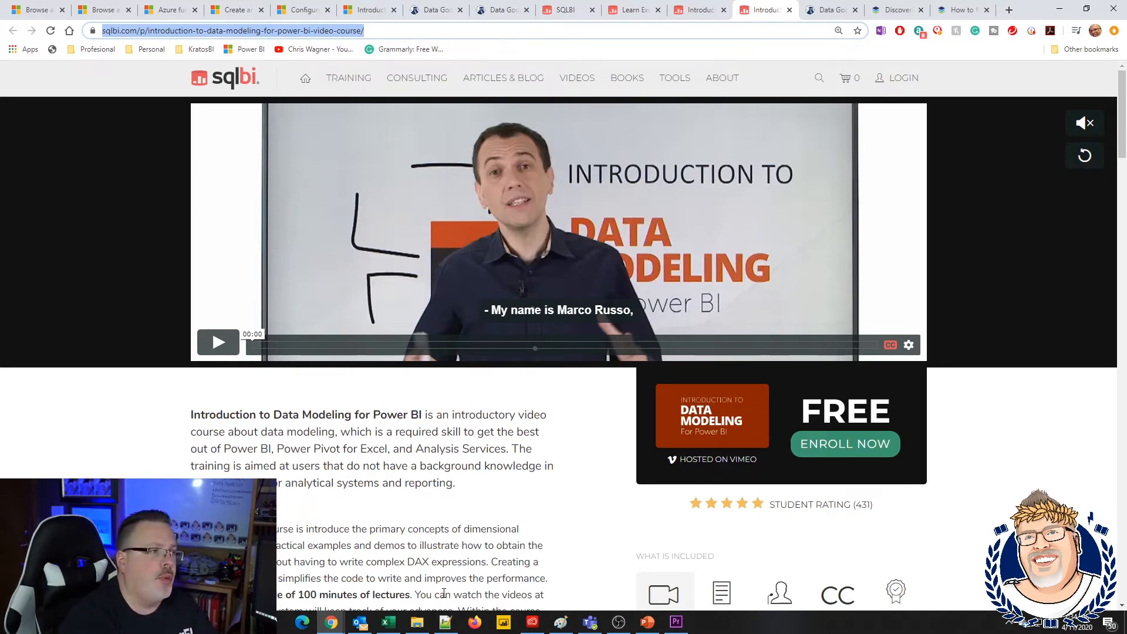
left_click(830, 9)
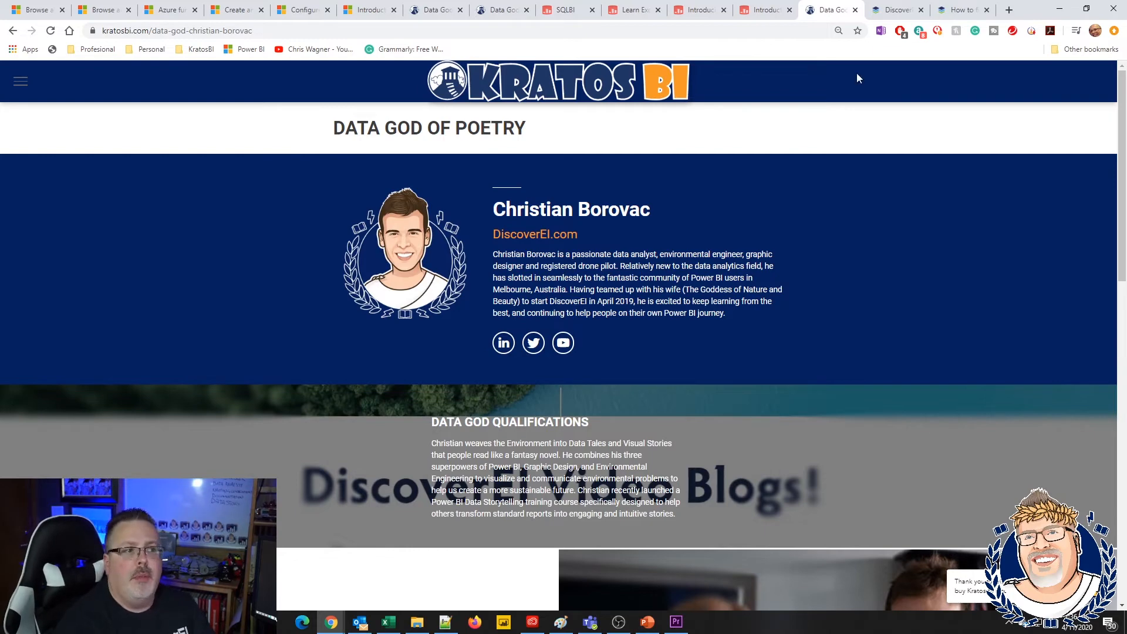
Show DiscoverEI's How to Find, Host and Add Images into Power BI post with its video unobscured
left_click(895, 9)
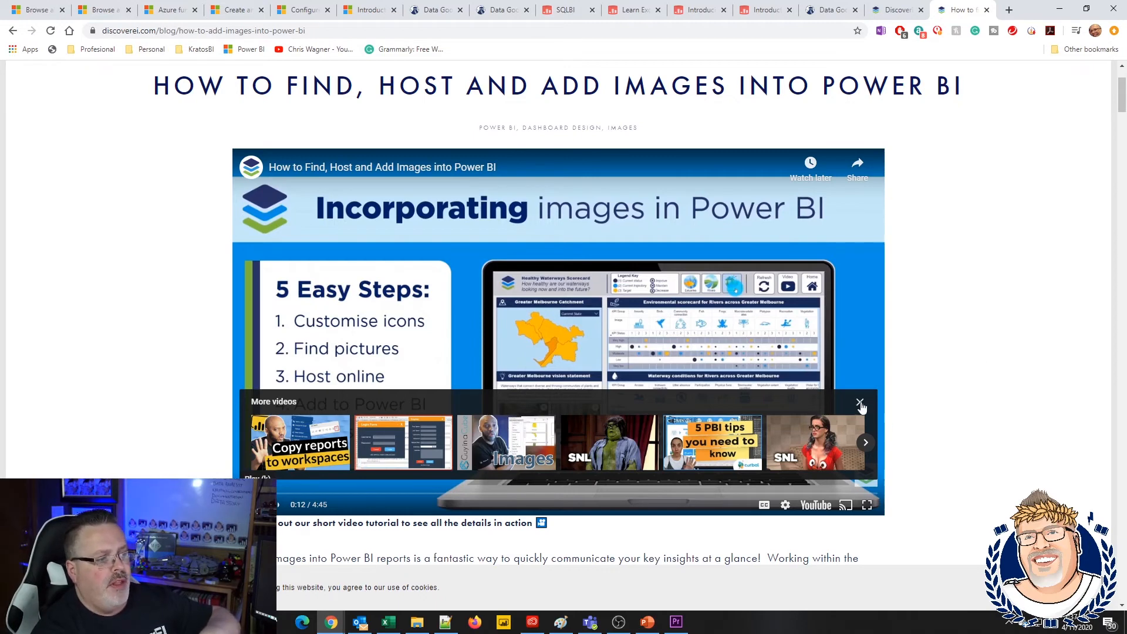
left_click(861, 403)
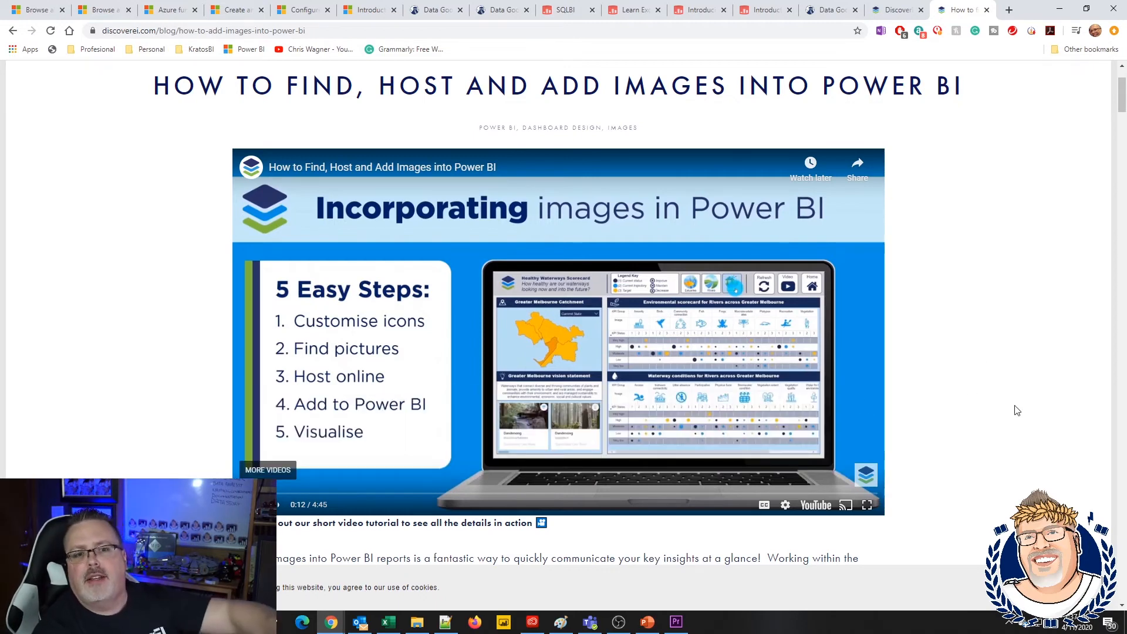